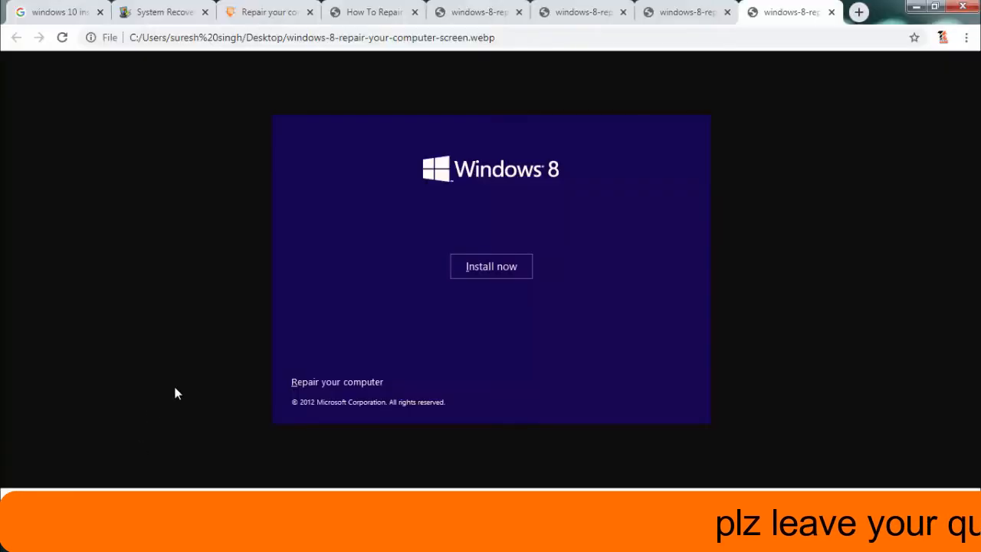
mouse_move(356, 407)
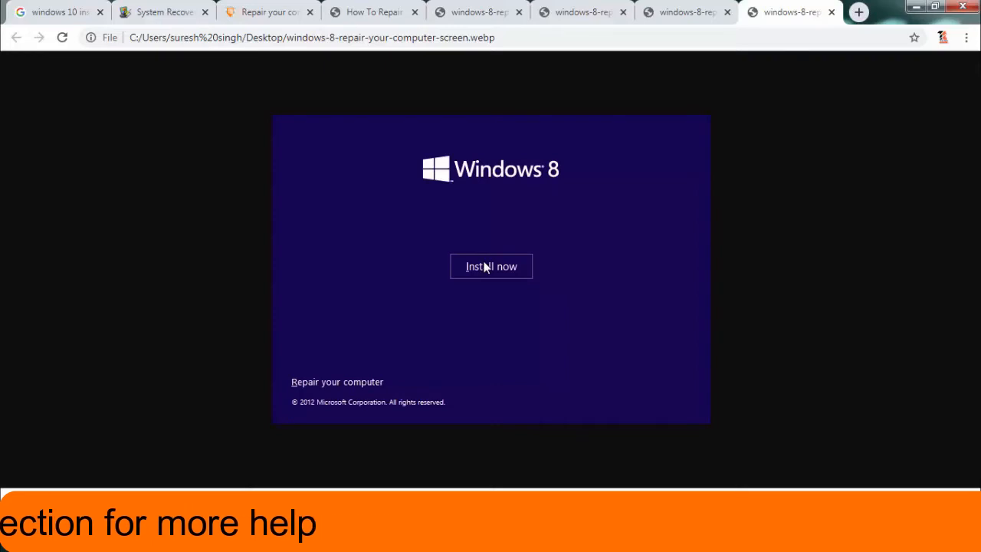
mouse_move(601, 322)
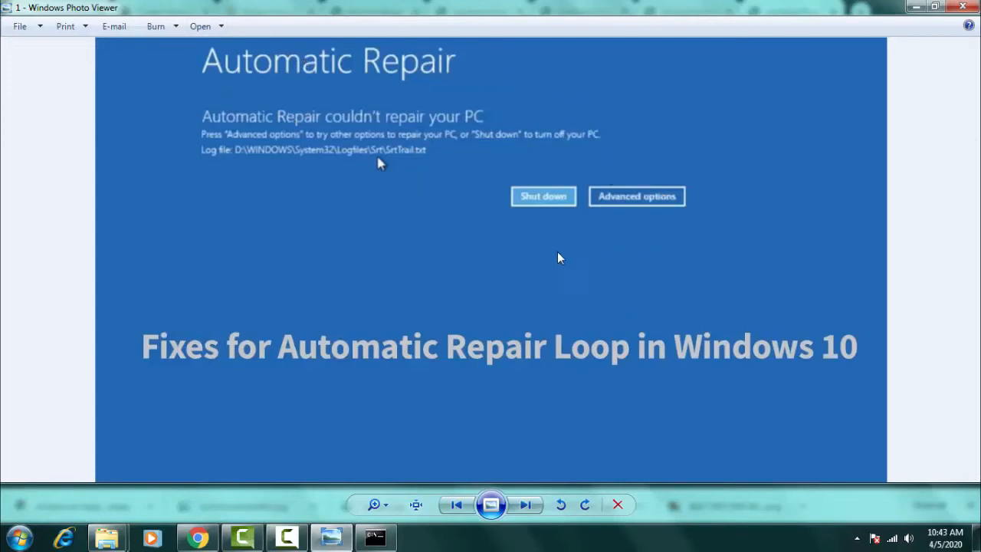
mouse_move(543, 499)
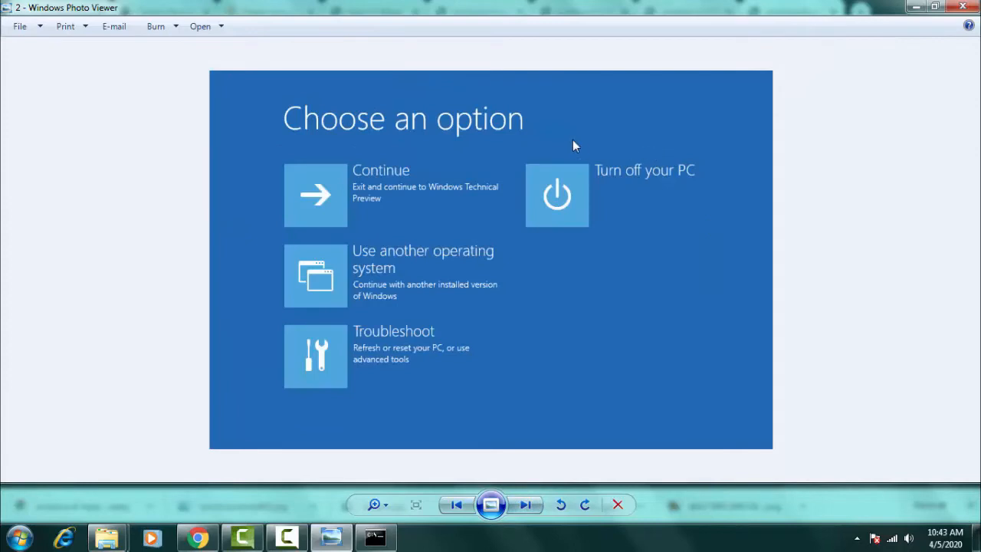
mouse_move(402, 90)
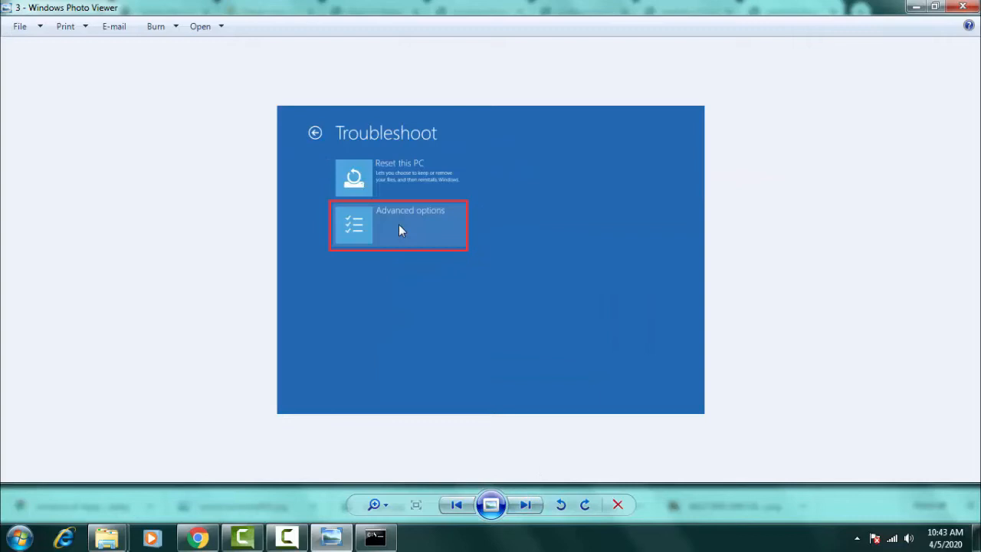
Advance to the Advanced options screenshot and bring the Command Prompt window forward.
left_click(398, 224)
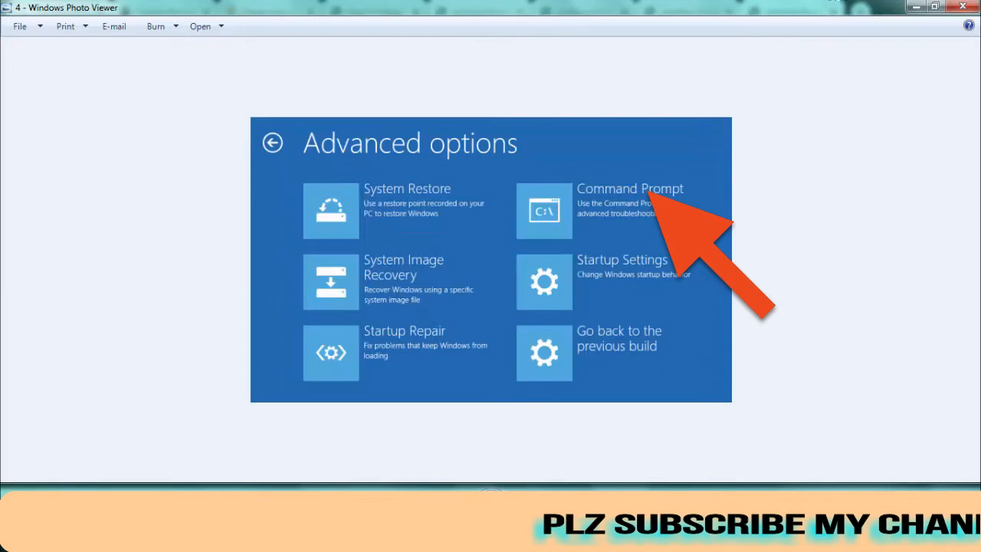
left_click(628, 187)
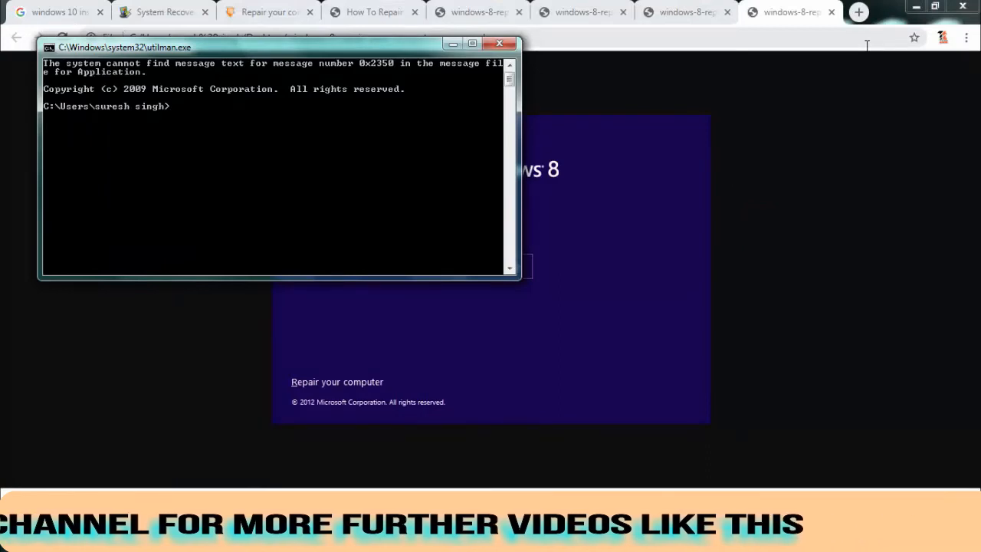
Run bootrec /fixmbr from the c:\sources location to repair the master boot record.
type("c")
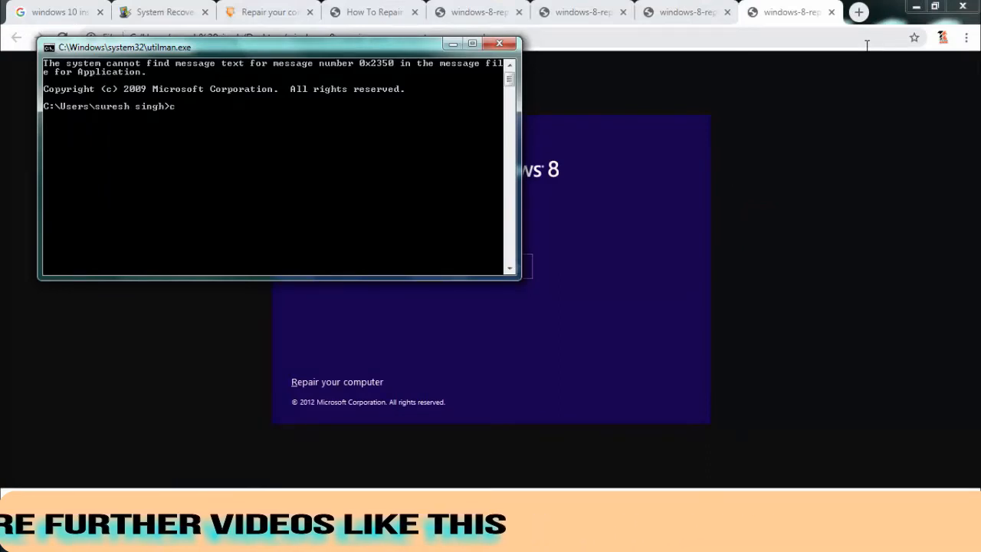
type(":")
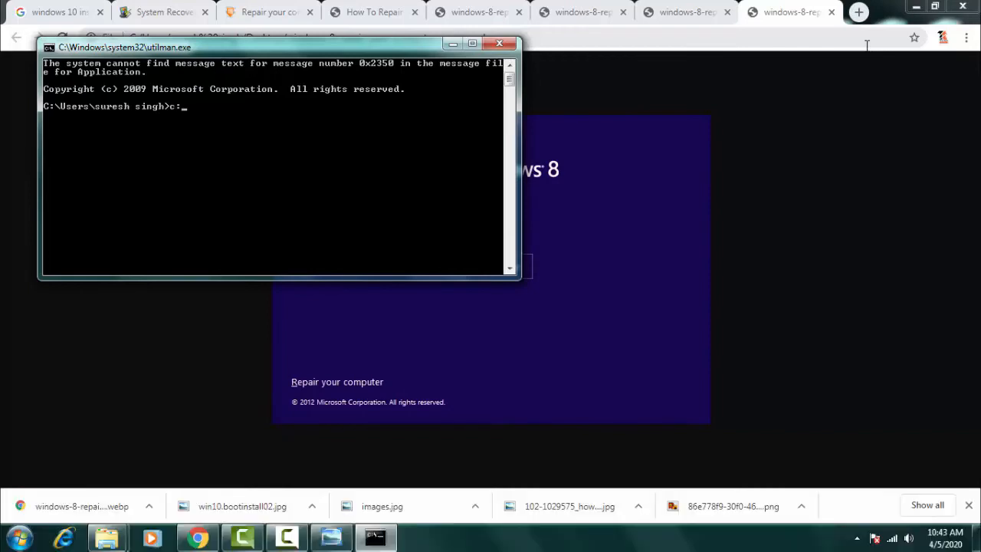
type("\\s")
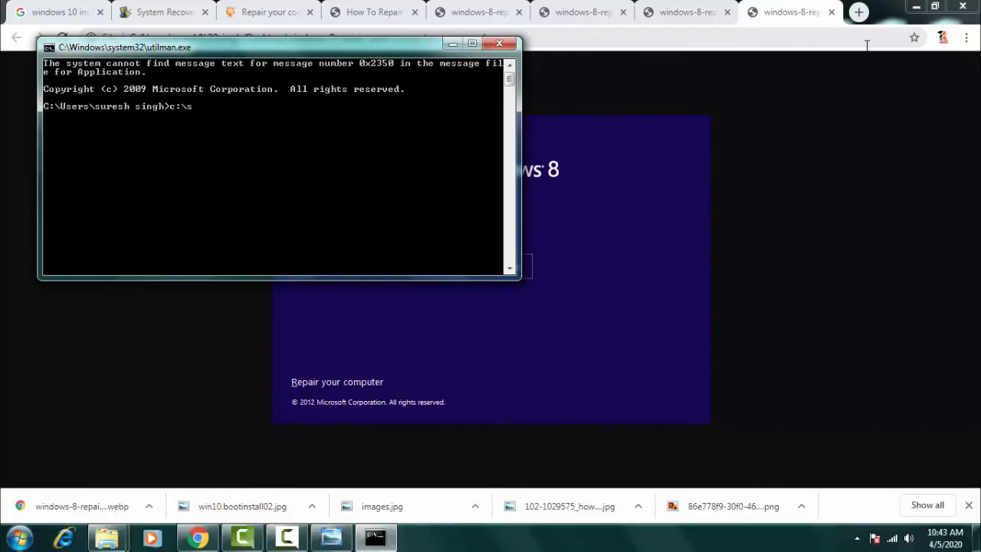
type("ources>")
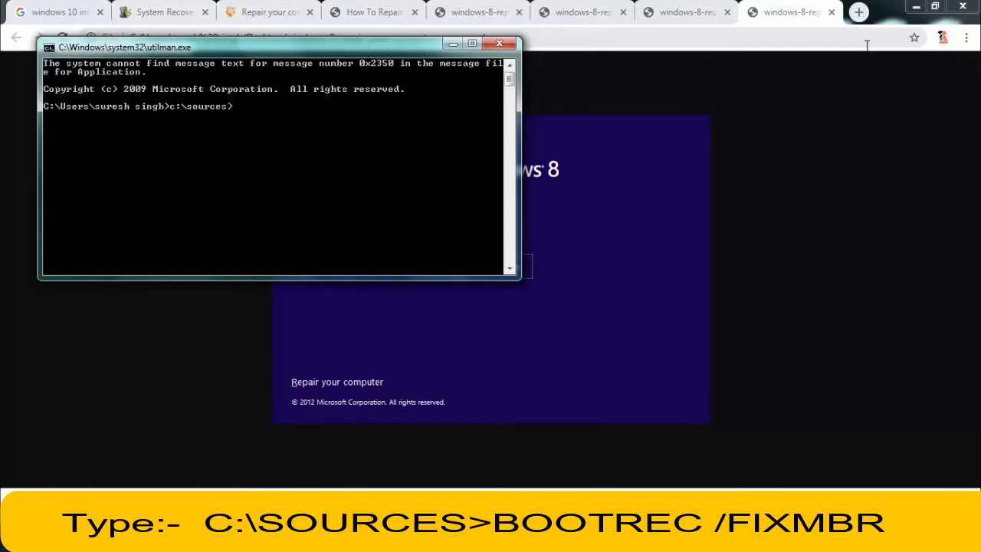
type("bo")
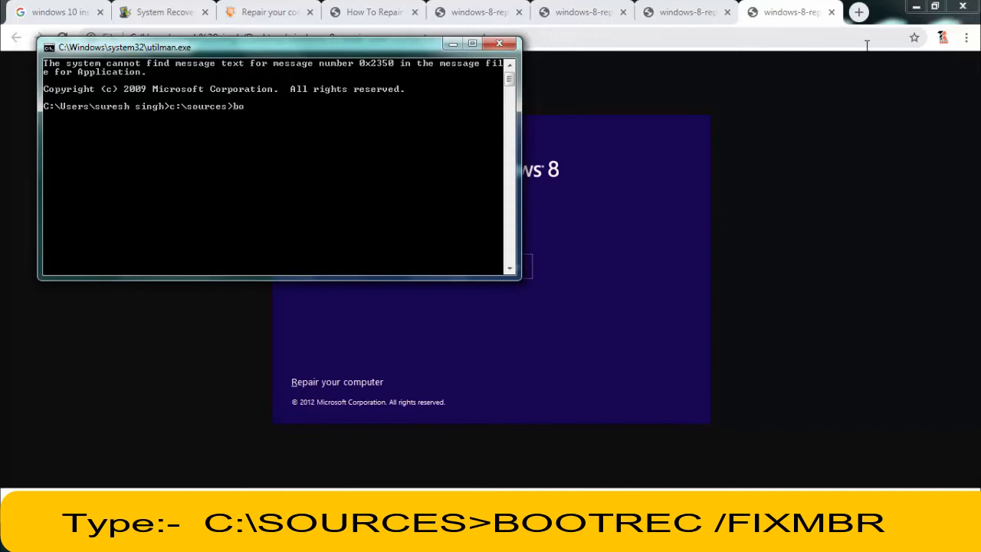
type("otrec /")
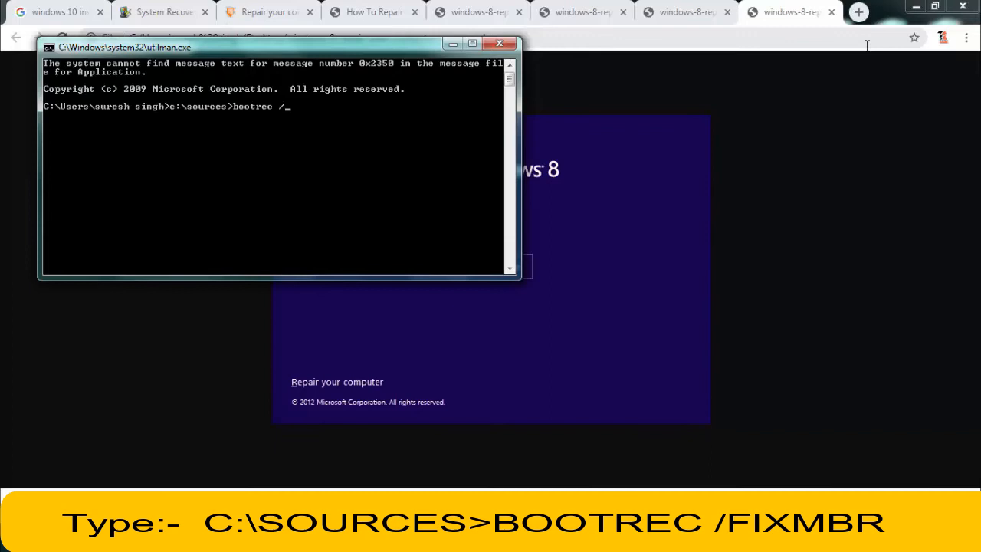
type("fix")
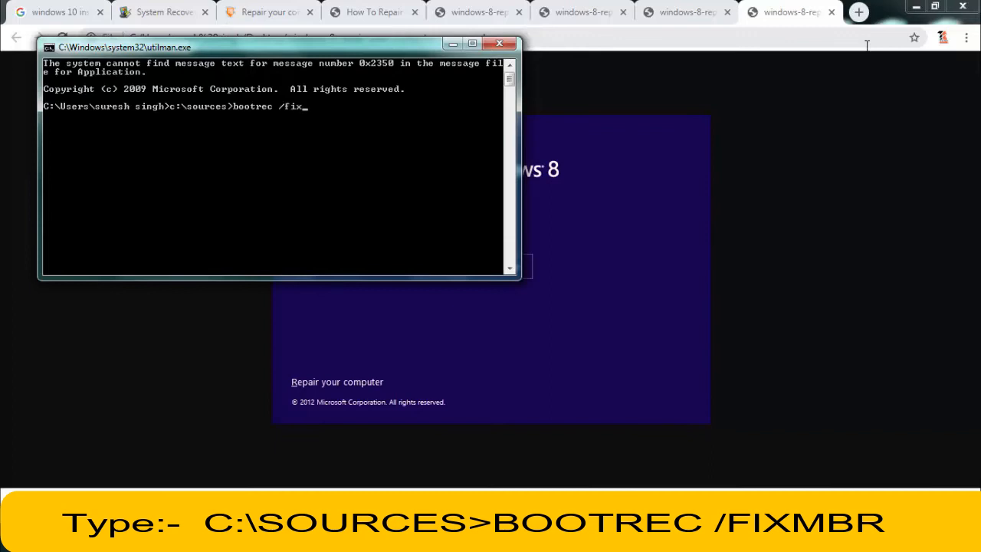
type("mbr")
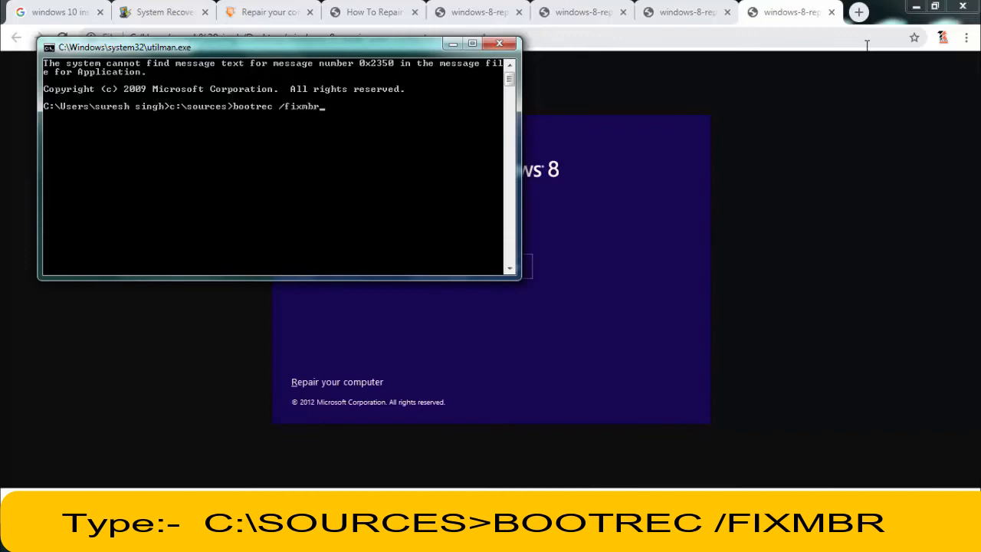
key("enter")
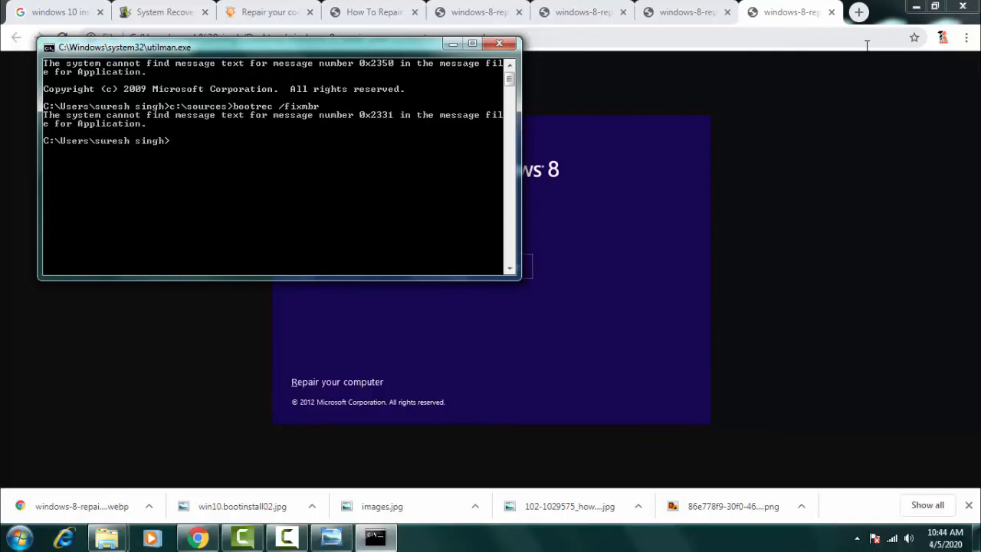
Run chkdsk /r /f c: to check drive C, then begin typing exit.
type("ch")
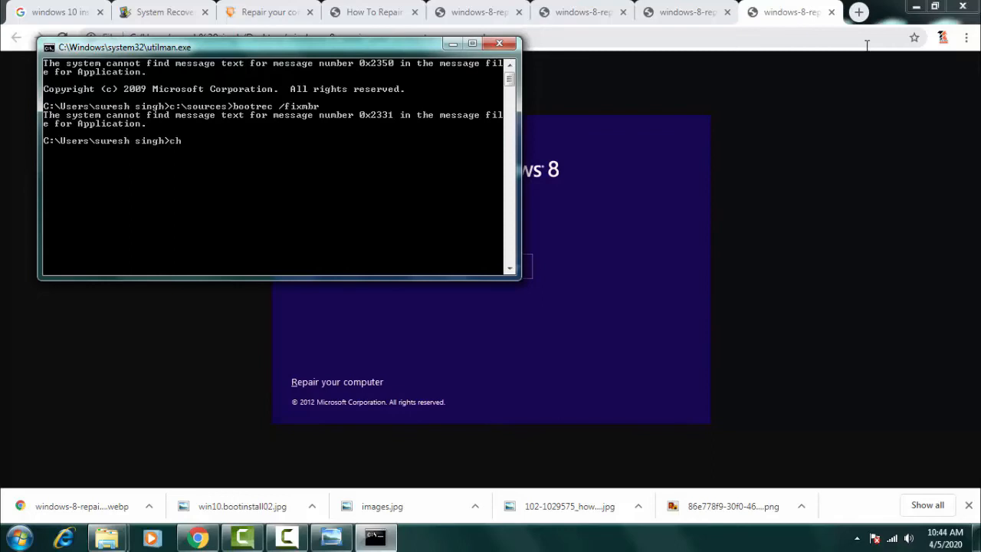
type("kds /r")
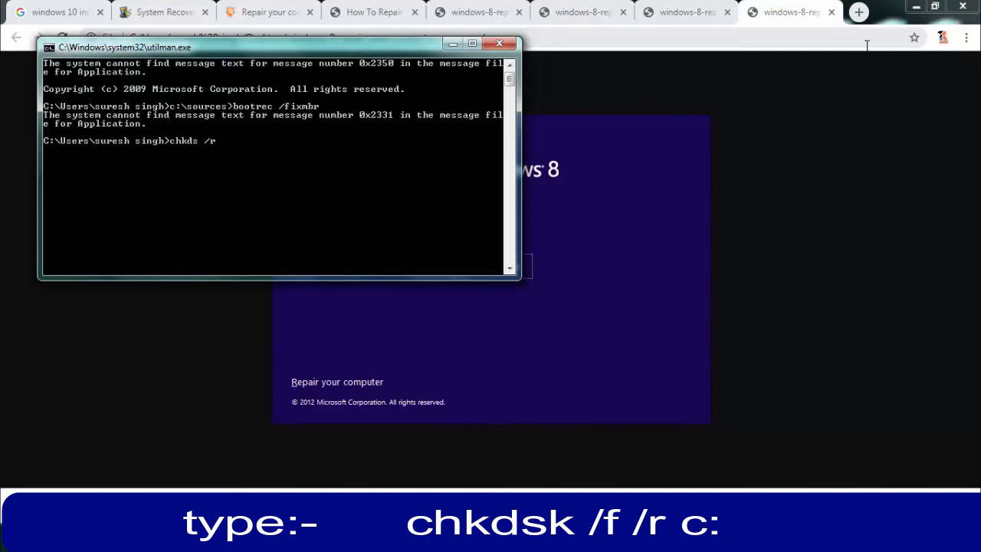
type("/f")
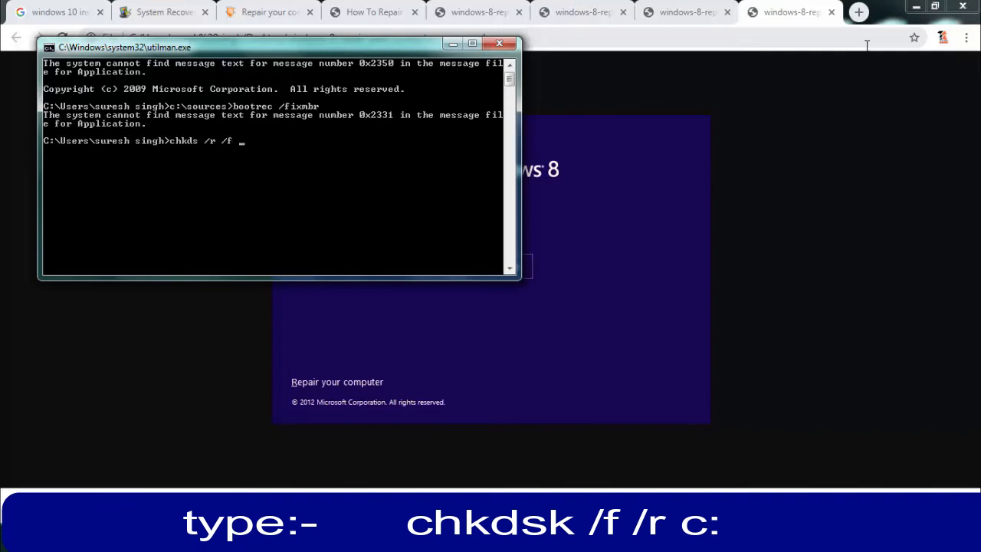
type("c:")
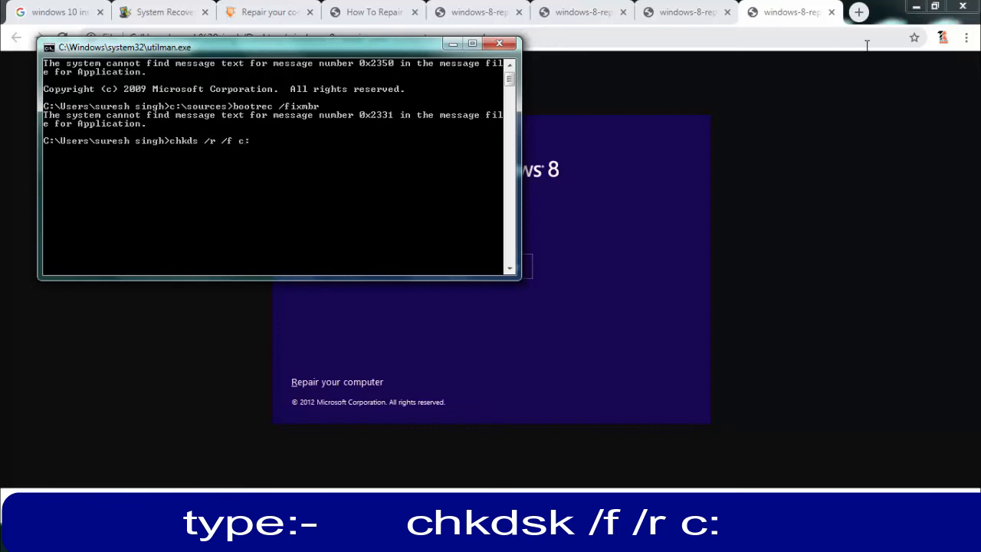
key("enter")
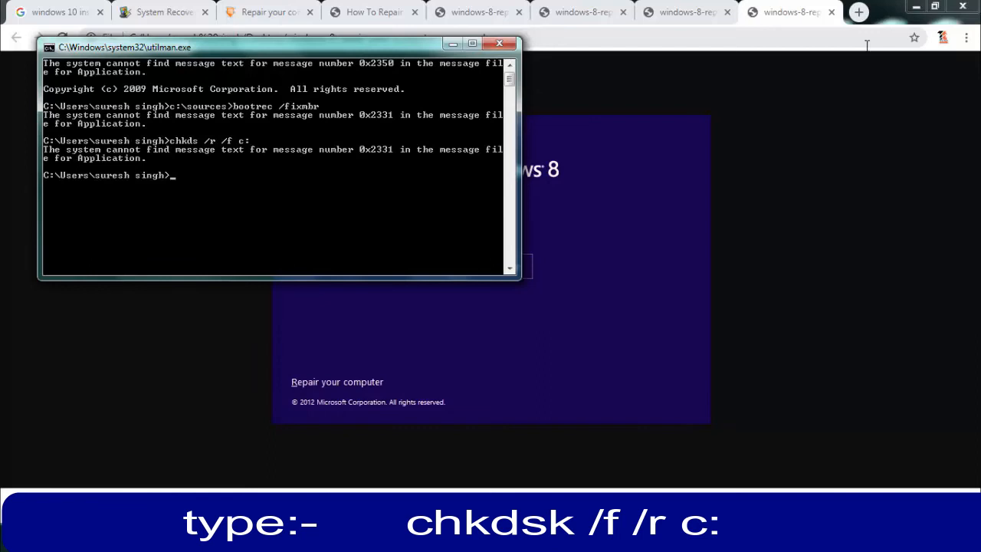
type("ex")
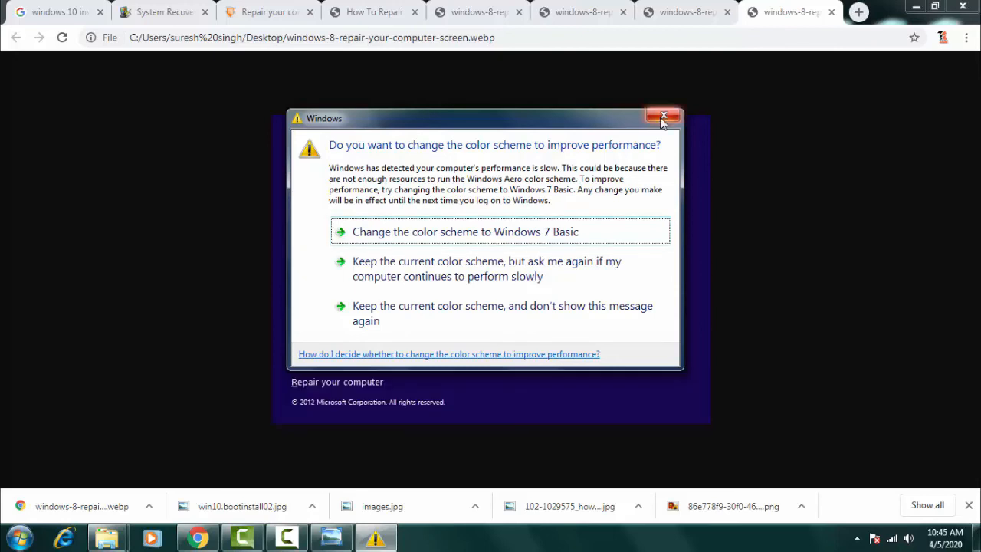
mouse_move(664, 117)
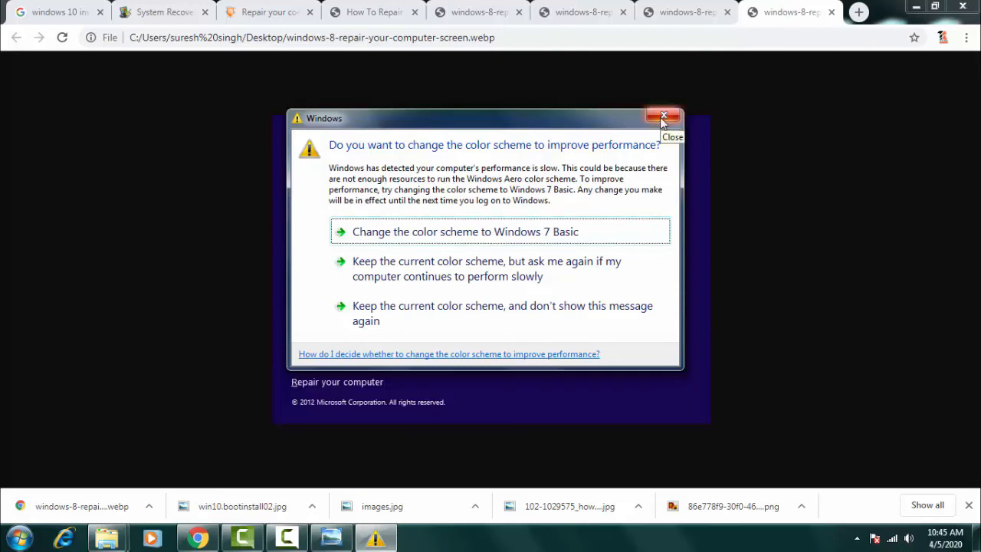